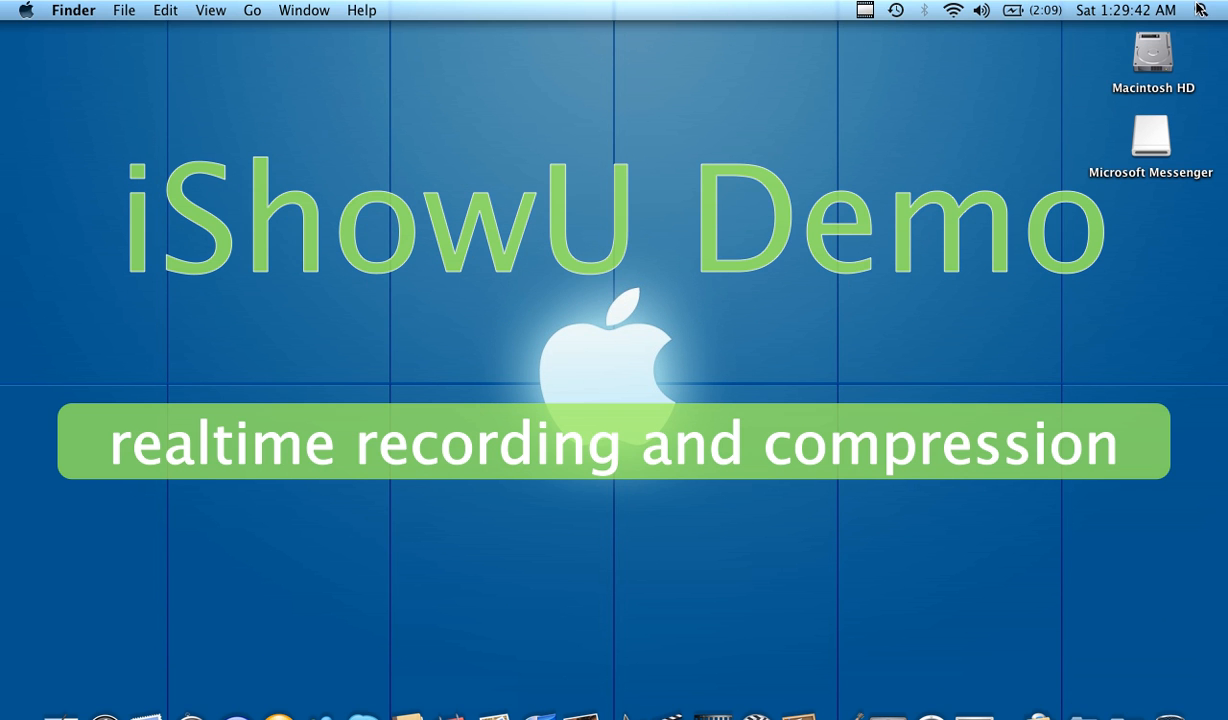
pyautogui.moveTo(1144, 143)
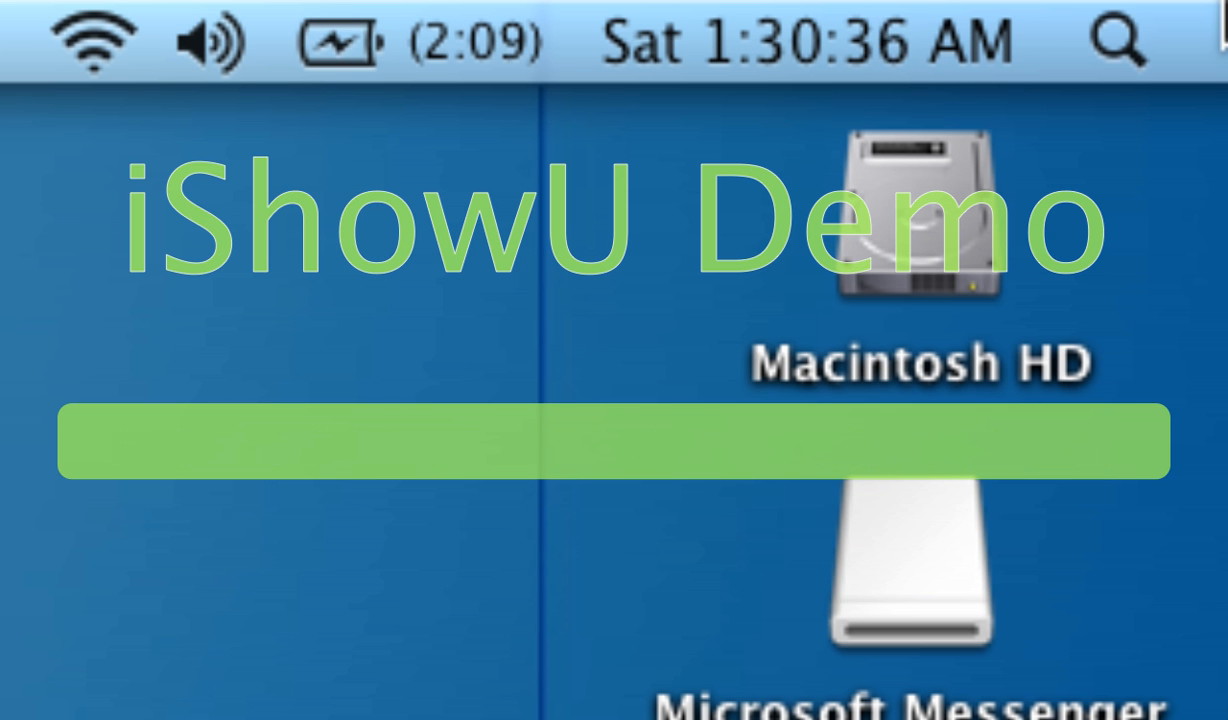
# Turn on VoiceOver with Command-F5 and put the VoiceOver cursor on Macintosh HD.
pyautogui.write('record system audio')
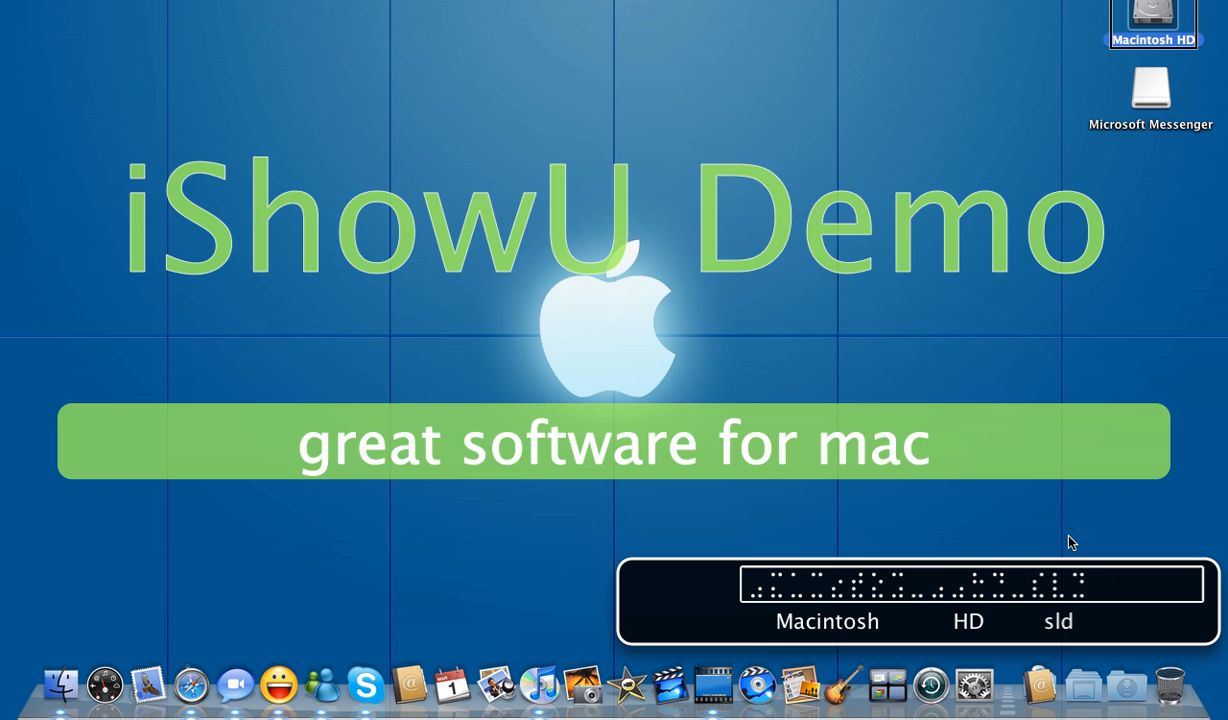
pyautogui.moveTo(1052, 600)
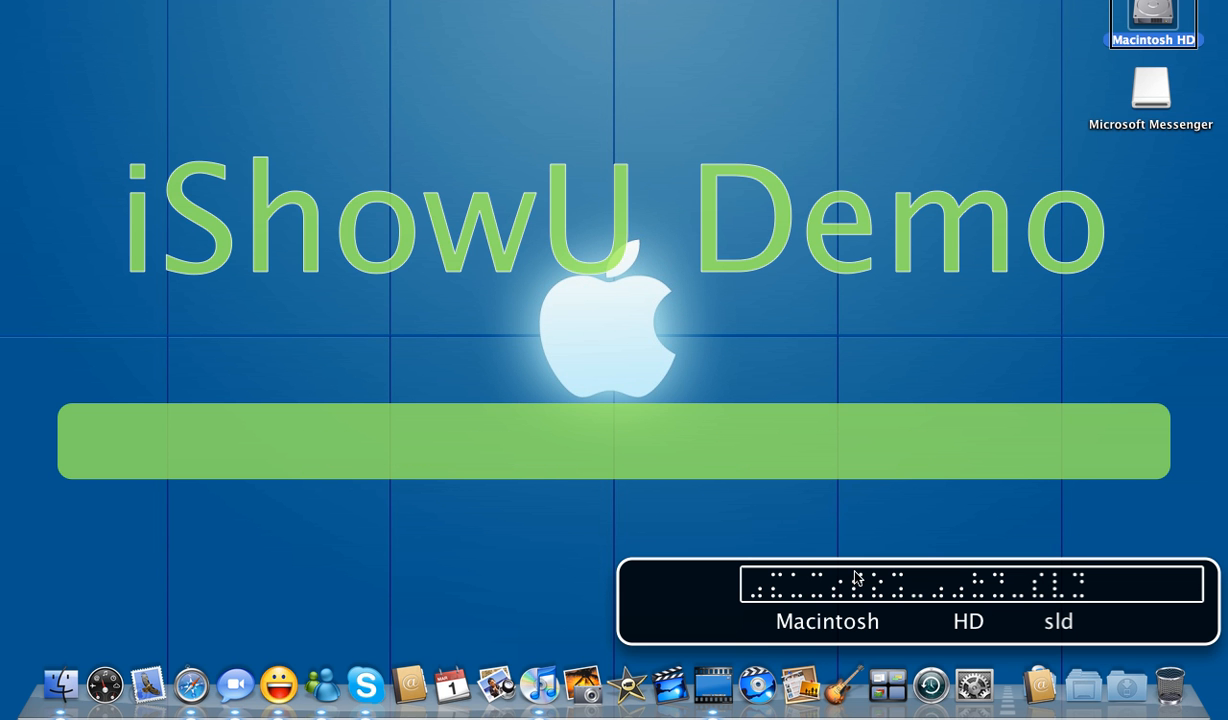
pyautogui.moveTo(852, 573)
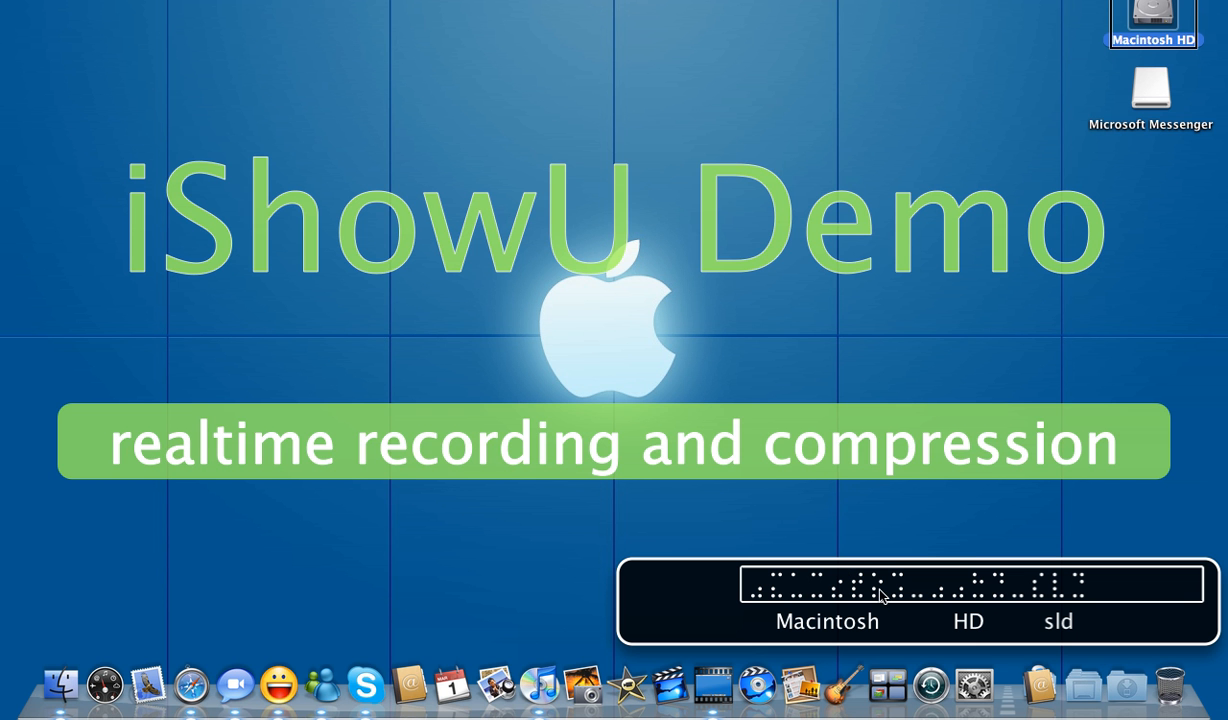
pyautogui.moveTo(782, 584)
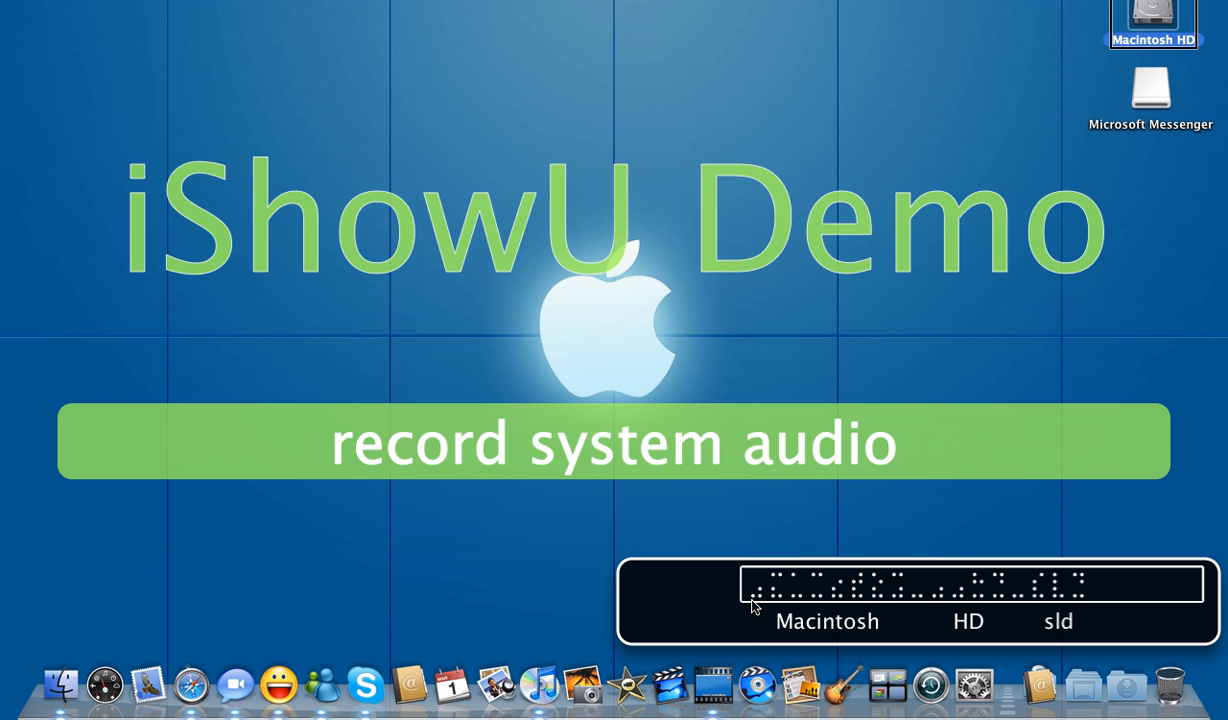
pyautogui.moveTo(761, 601)
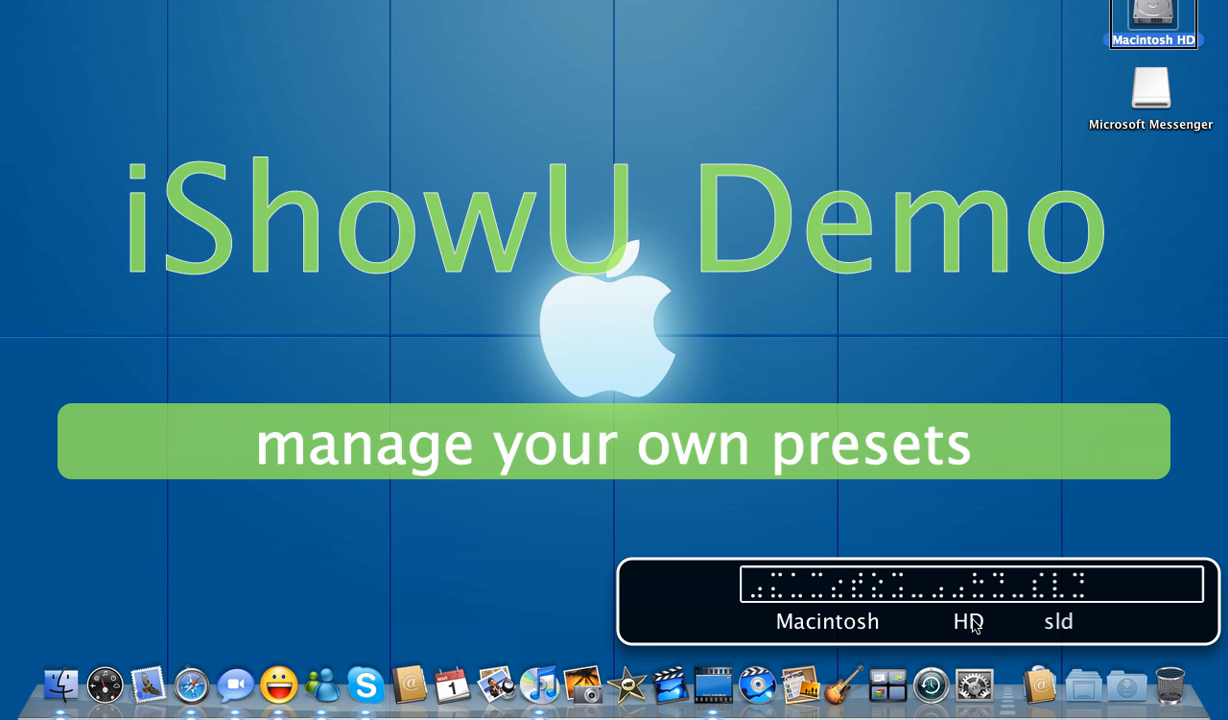
pyautogui.moveTo(980, 591)
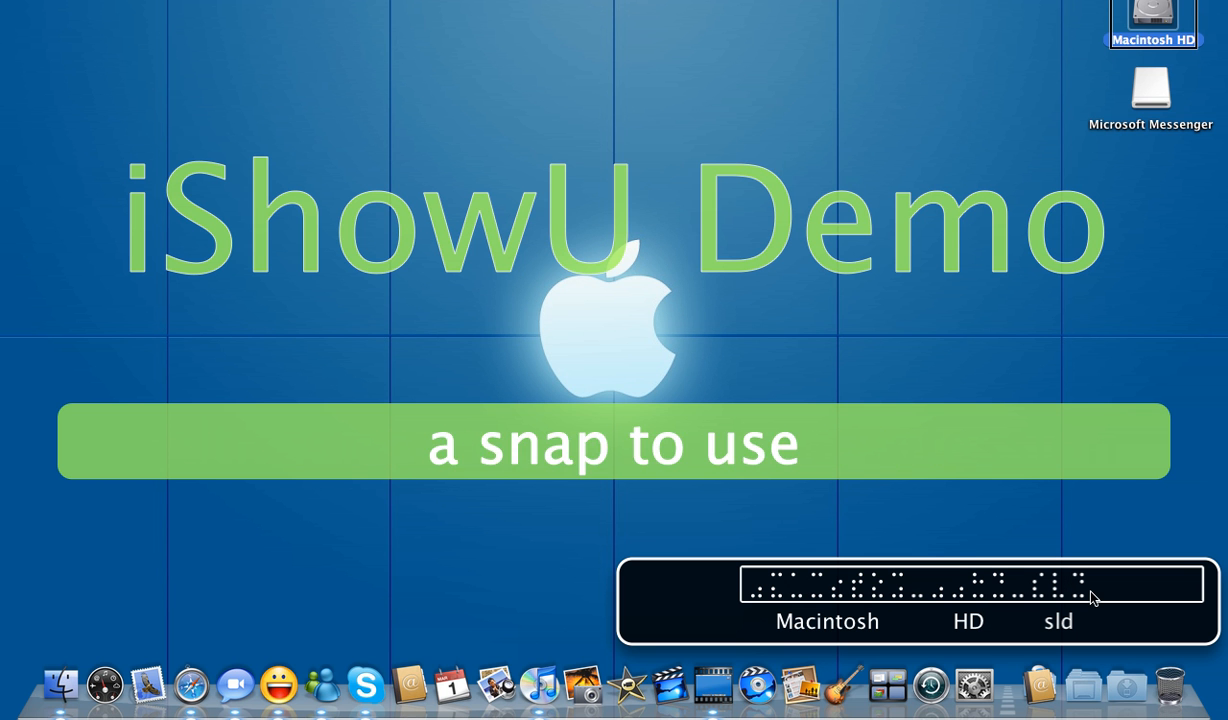
pyautogui.moveTo(1075, 606)
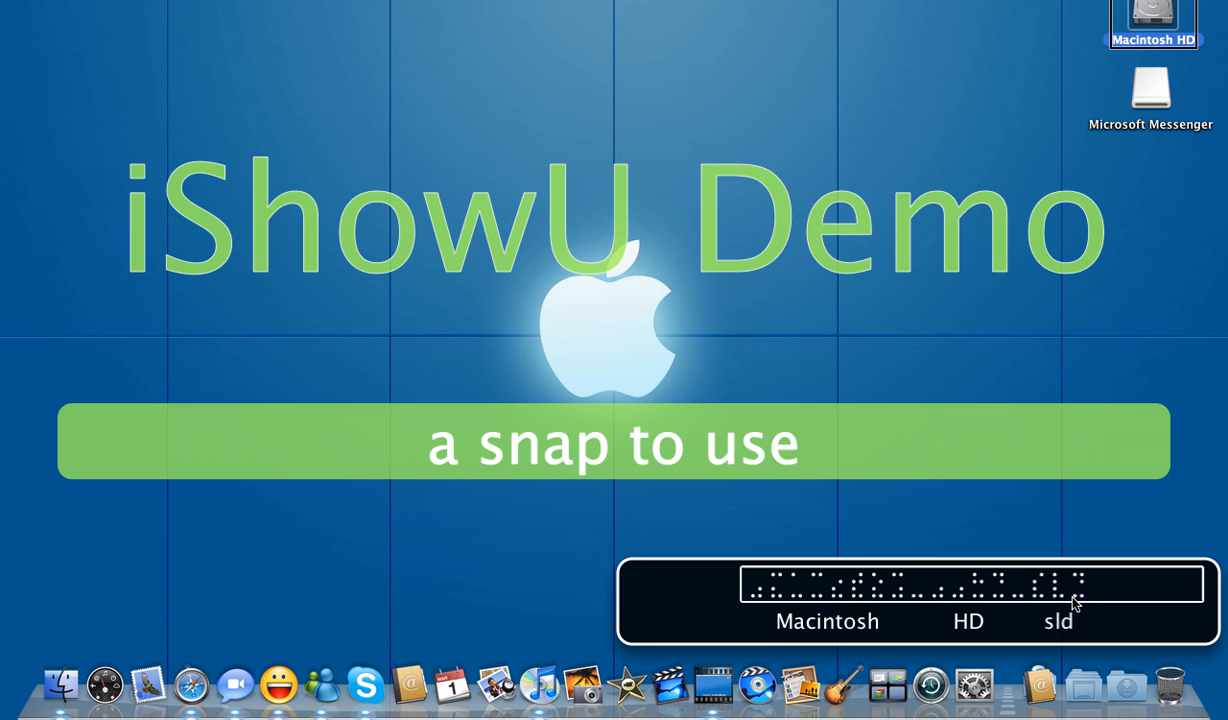
pyautogui.moveTo(1091, 614)
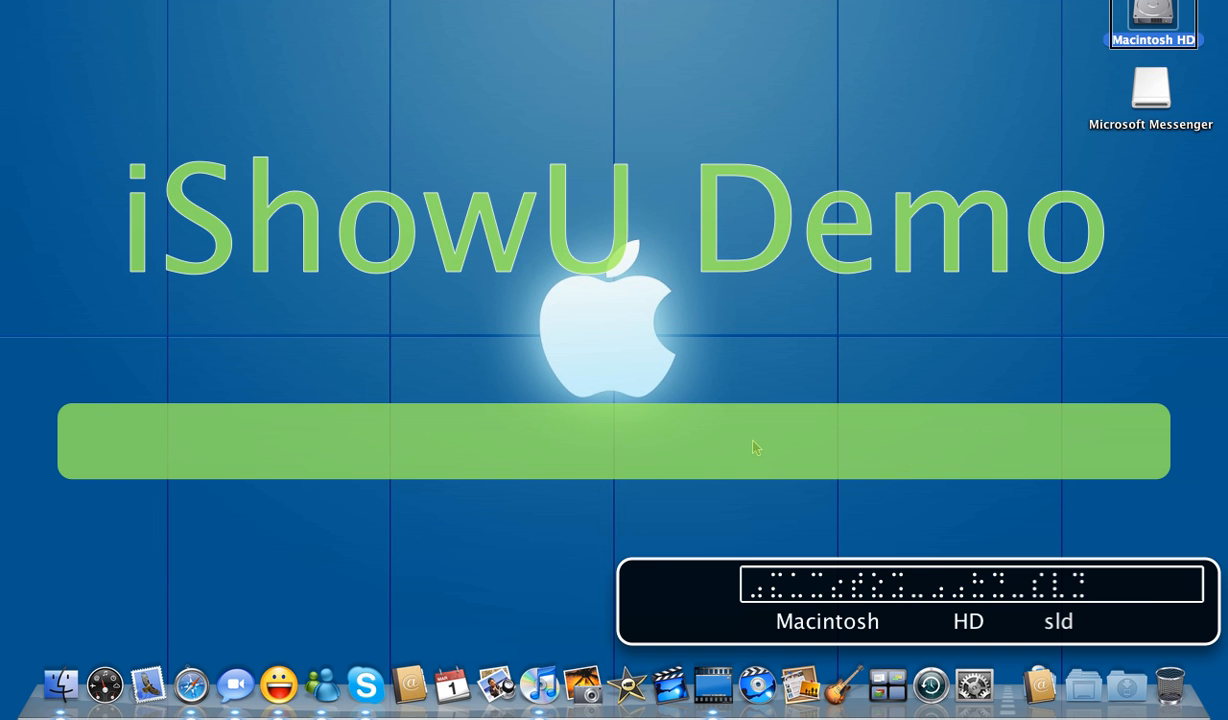
# Open Macintosh HD, go to Applications, and move down to the Utilities folder.
pyautogui.doubleClick(1151, 22)
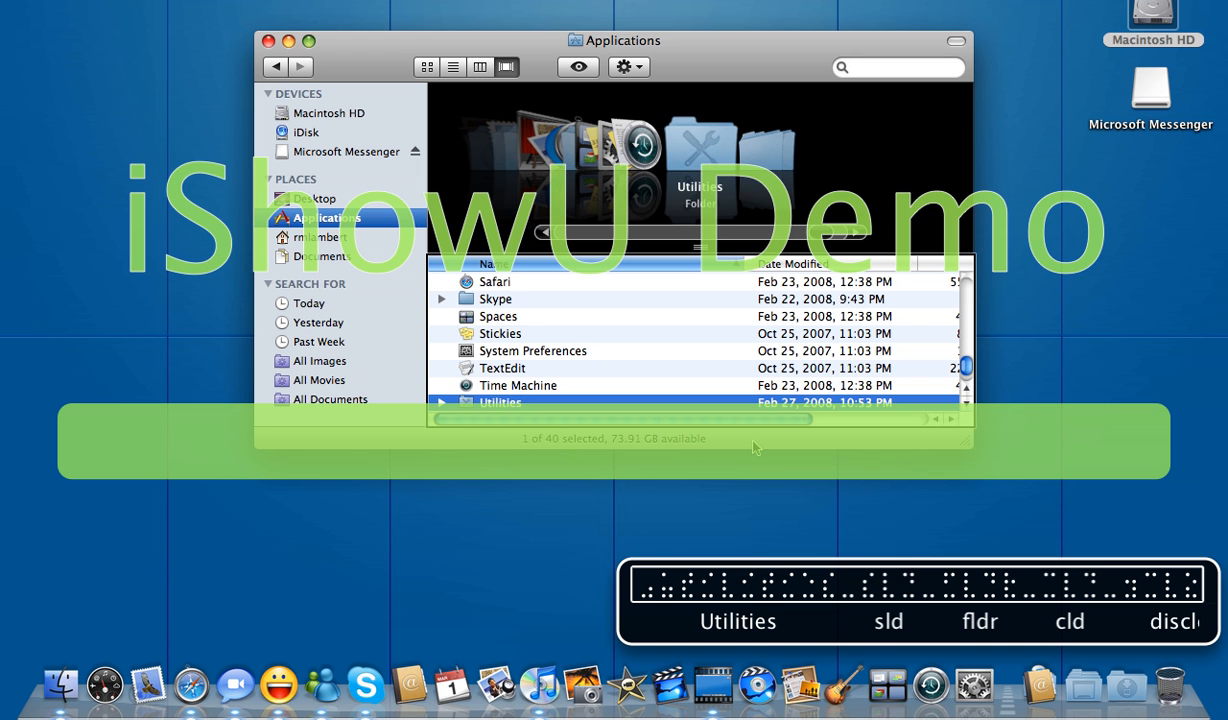
# Launch VoiceOver Utility from Utilities so it opens on the General pane.
pyautogui.doubleClick(500, 401)
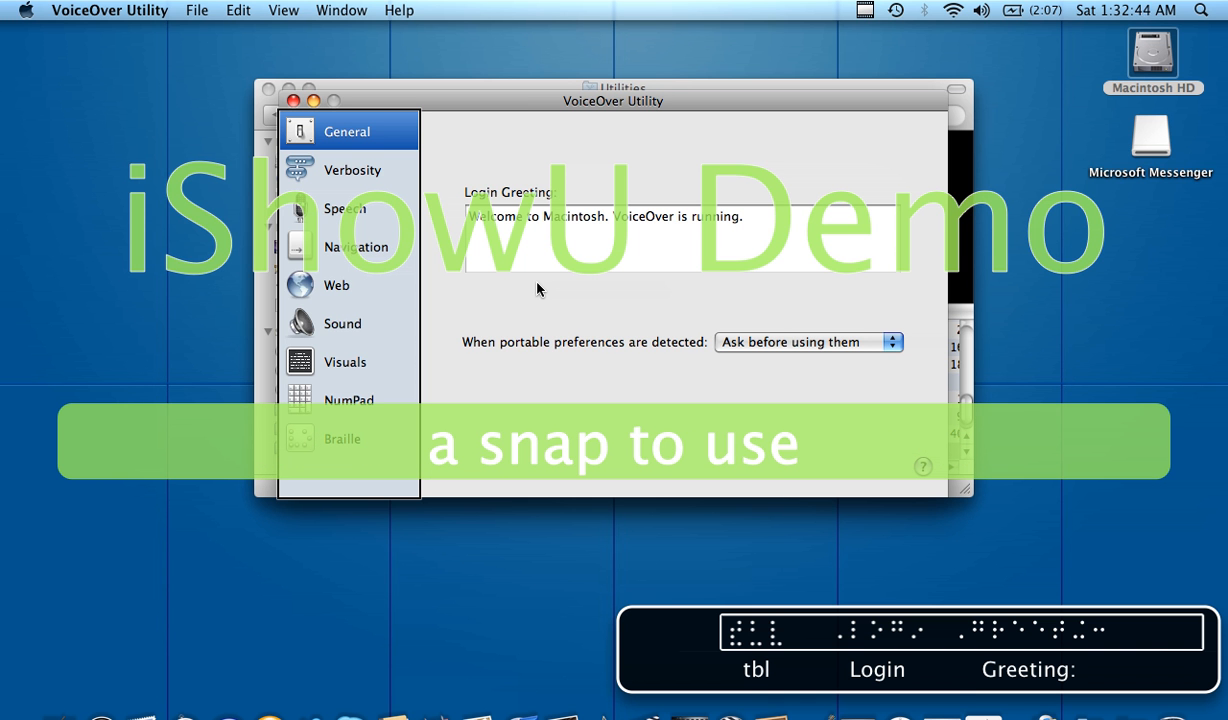
# Step through the Verbosity and Speech panes to reach the Navigation pane.
pyautogui.click(351, 169)
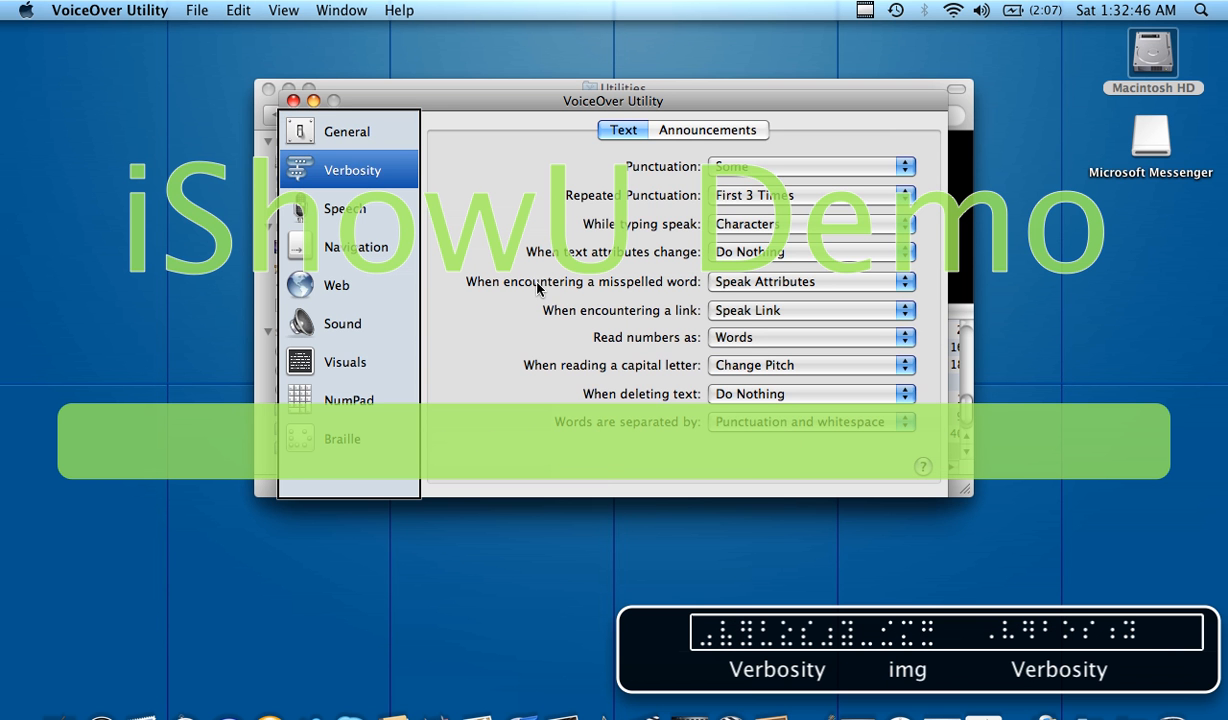
pyautogui.moveTo(575, 237)
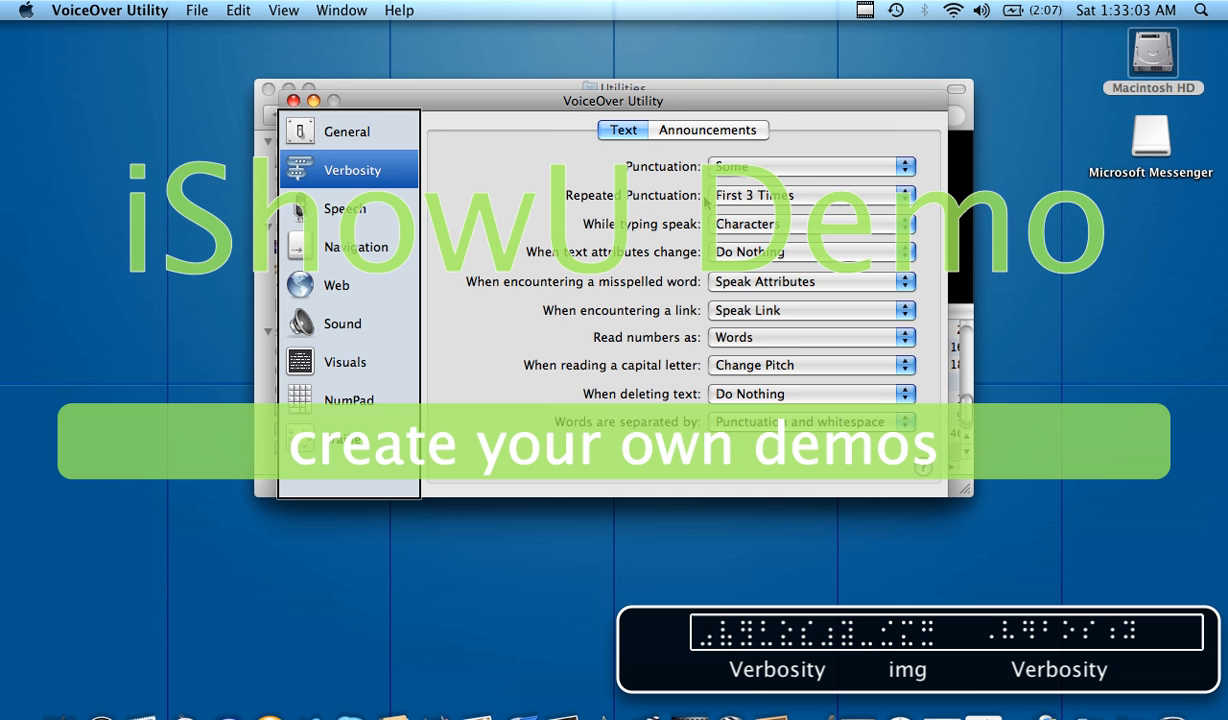
pyautogui.click(345, 208)
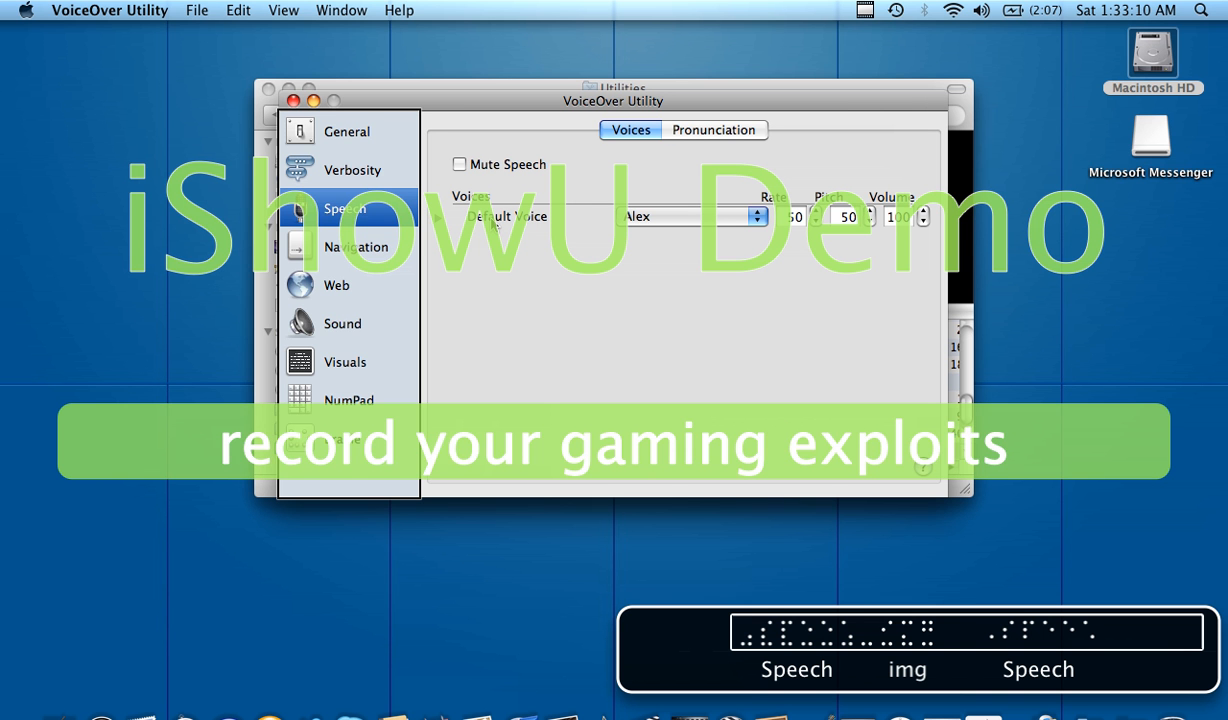
pyautogui.moveTo(480, 225)
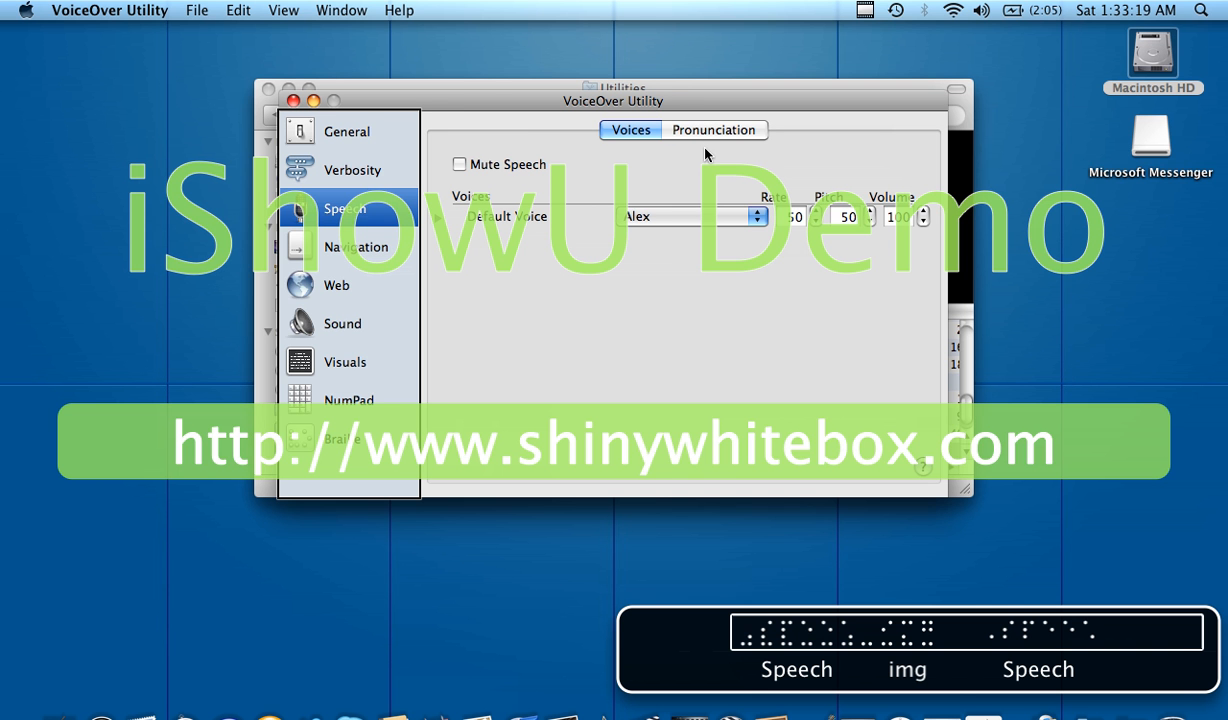
pyautogui.moveTo(536, 188)
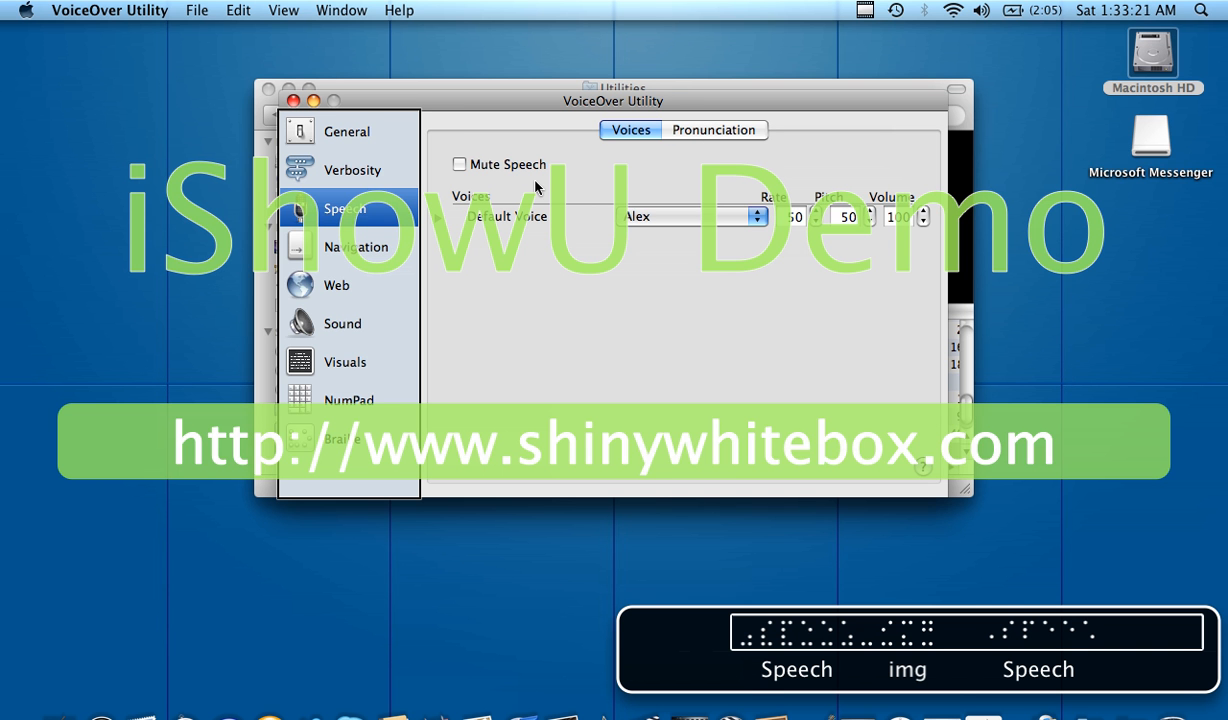
pyautogui.click(355, 247)
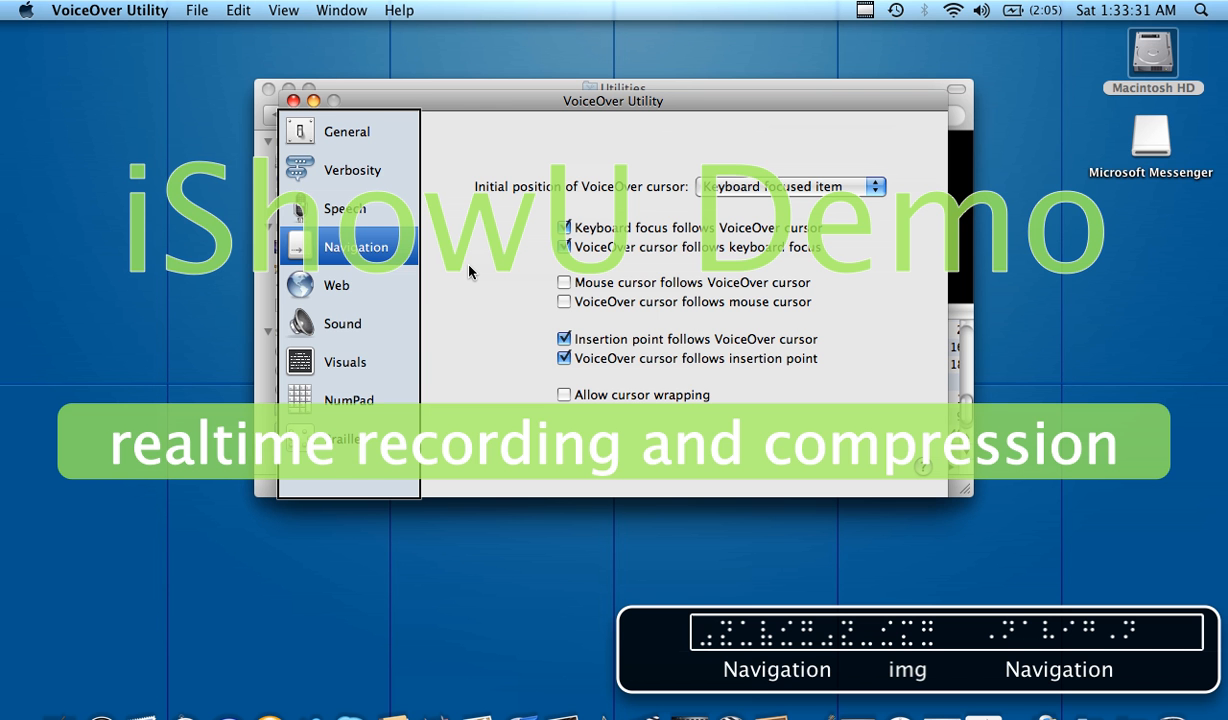
# Move between the Sound and Visuals panes, ending on the NumPad pane.
pyautogui.click(335, 285)
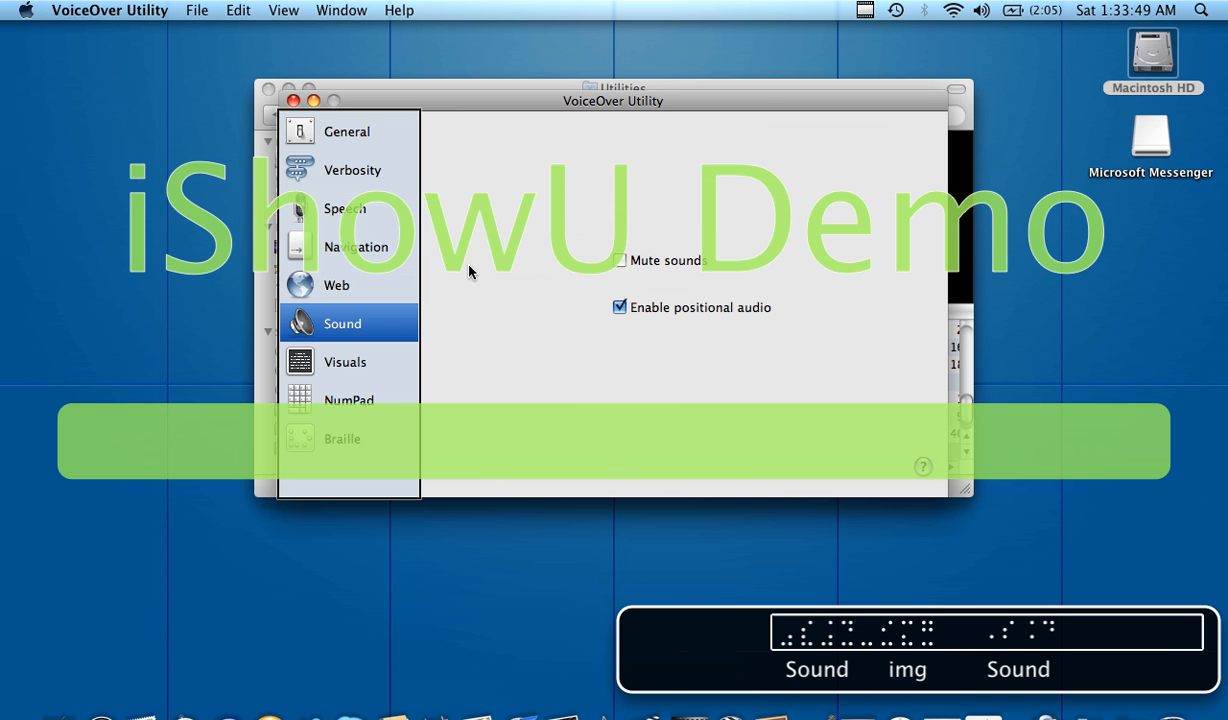
pyautogui.click(345, 361)
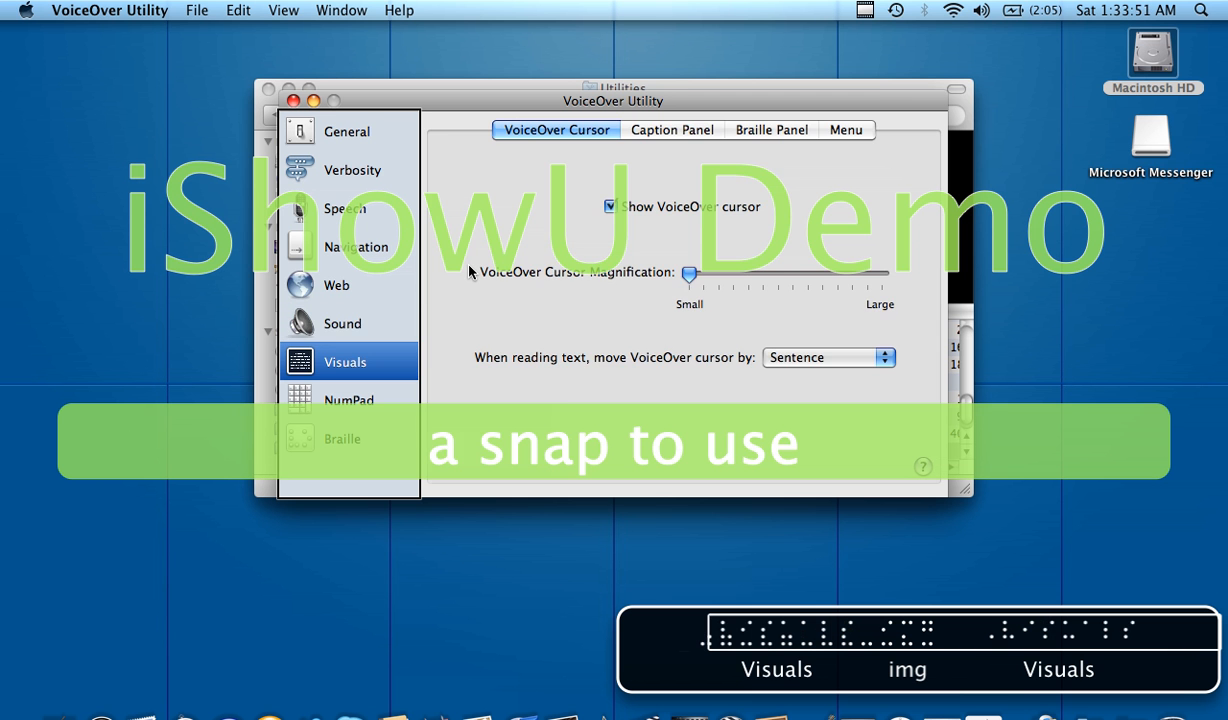
pyautogui.click(343, 322)
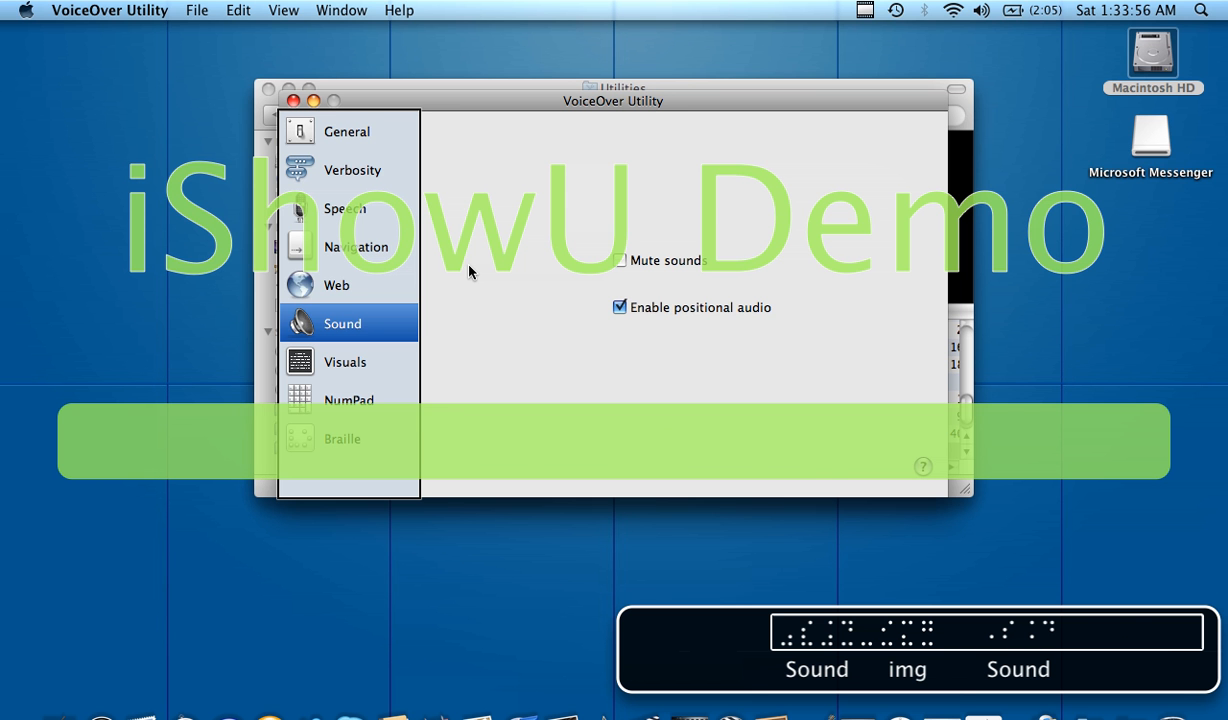
pyautogui.click(345, 361)
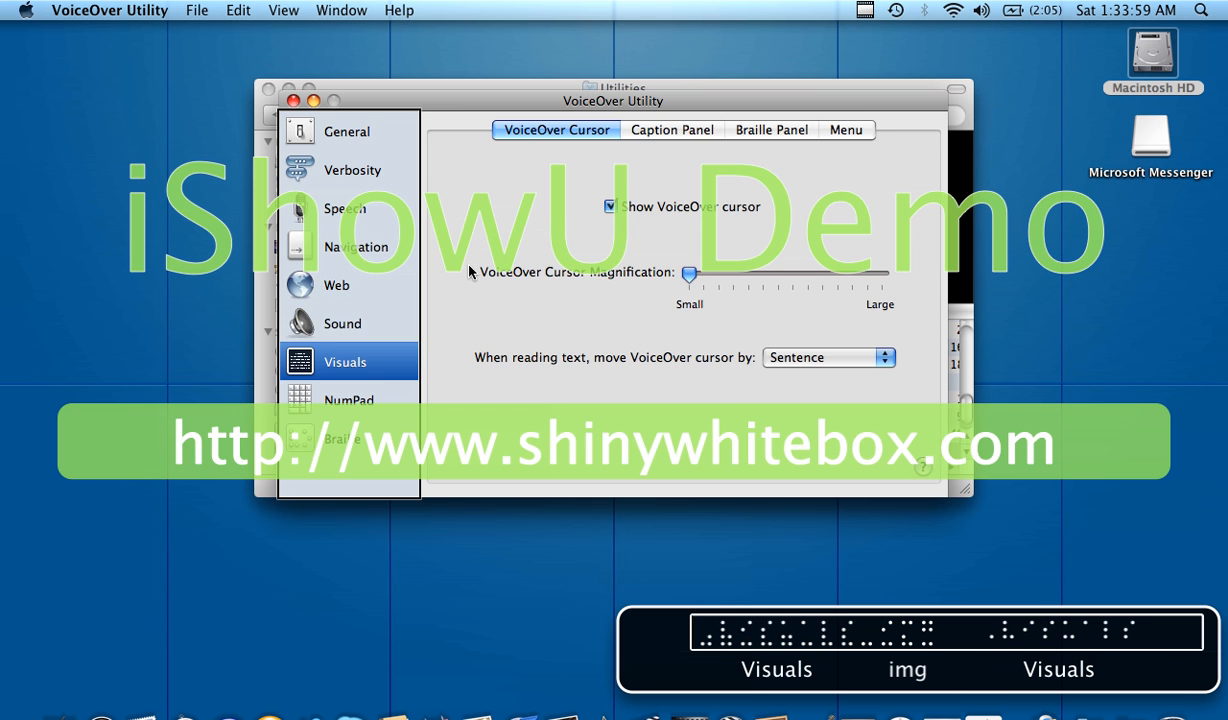
pyautogui.moveTo(220, 185)
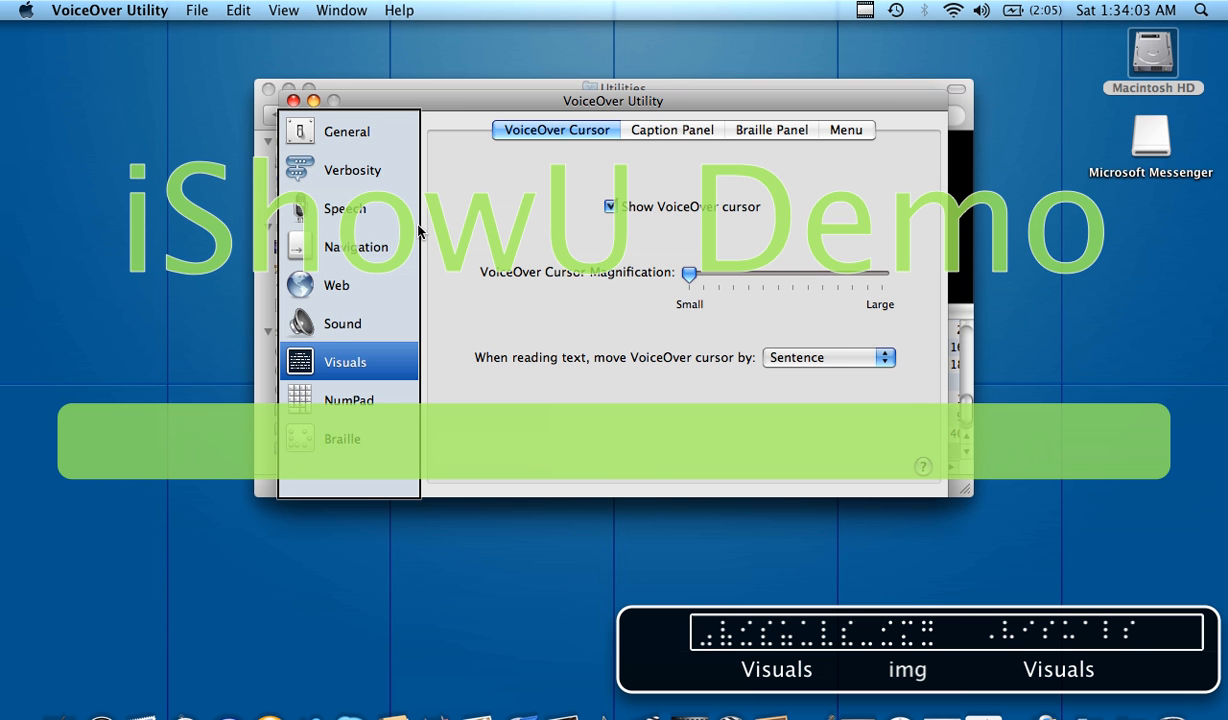
pyautogui.click(349, 400)
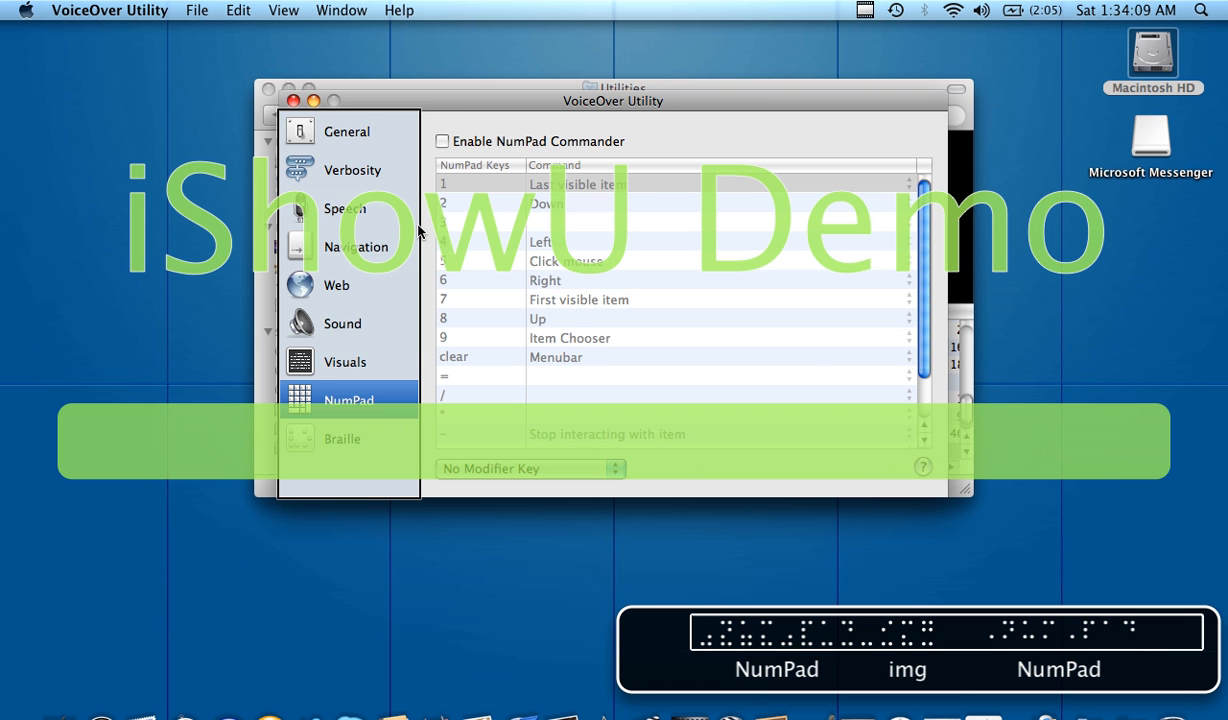
pyautogui.moveTo(593, 383)
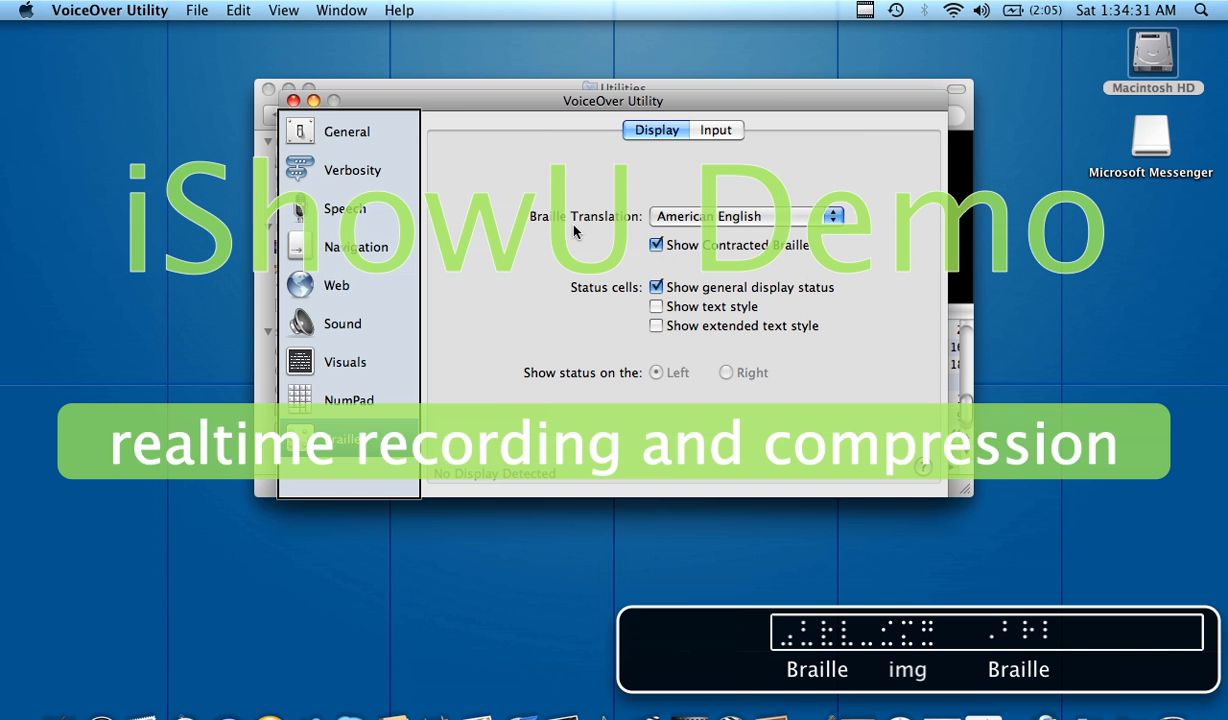
# View the braille Input and Display tabs, then quit VoiceOver Utility.
pyautogui.click(715, 130)
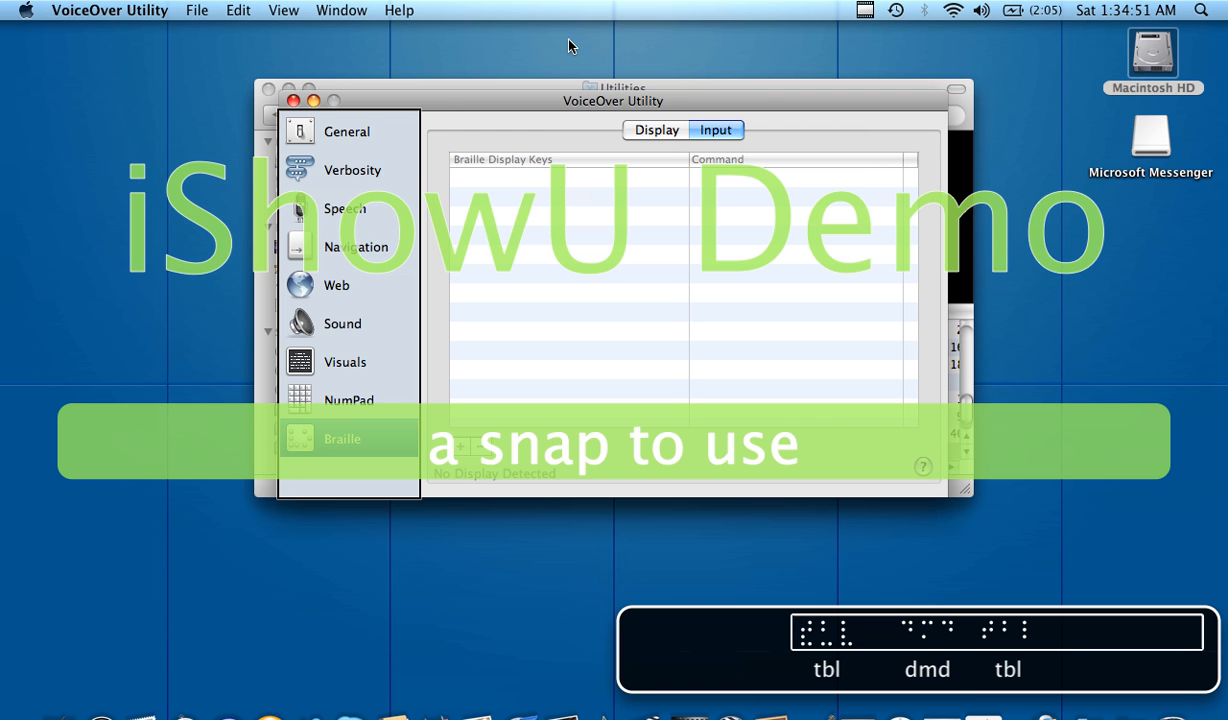
pyautogui.moveTo(628, 120)
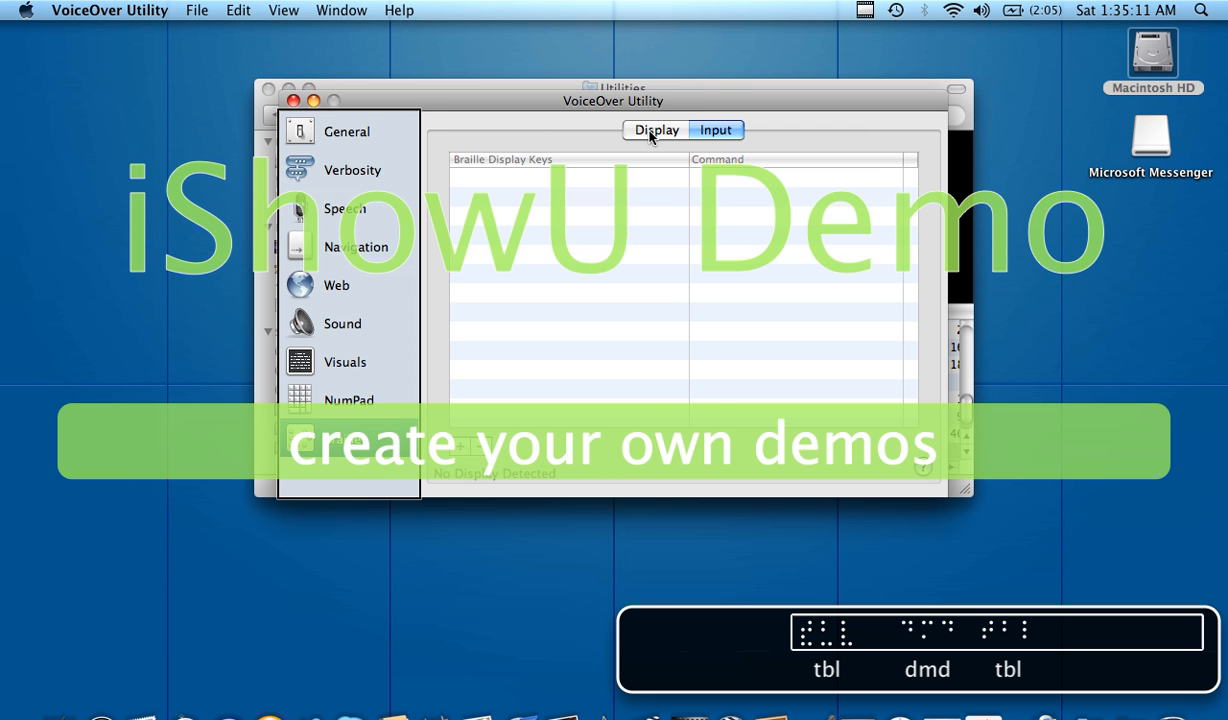
pyautogui.click(655, 129)
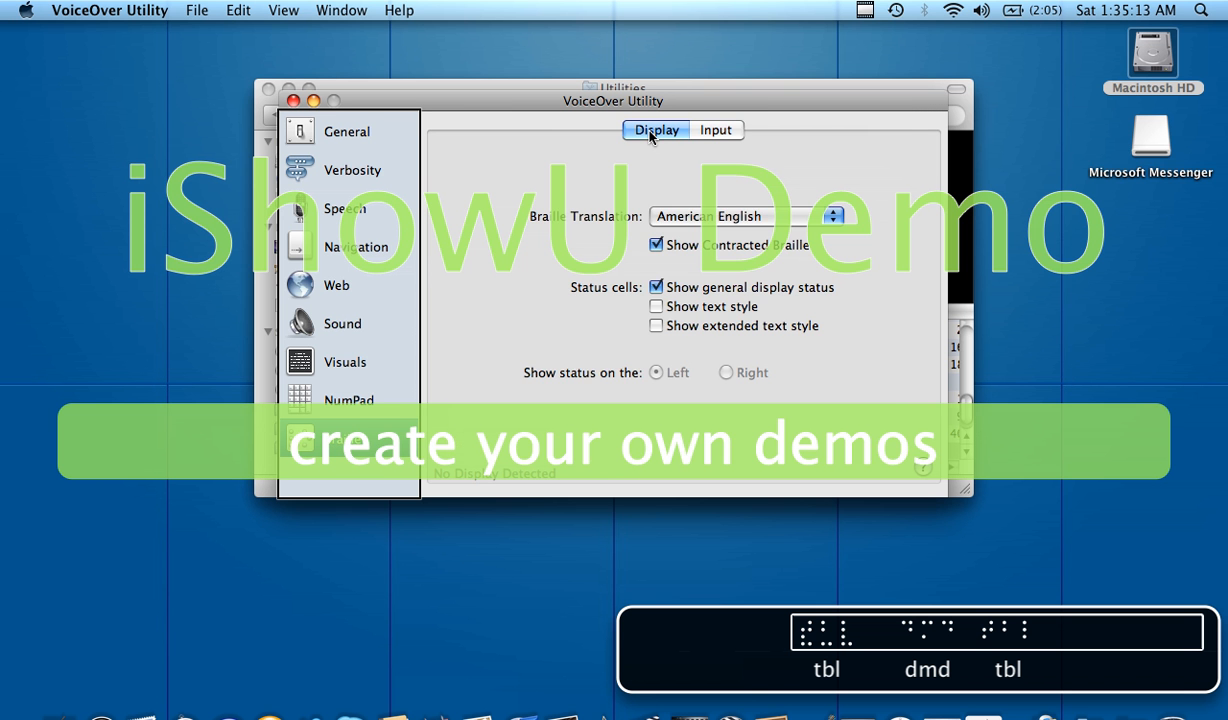
pyautogui.click(342, 438)
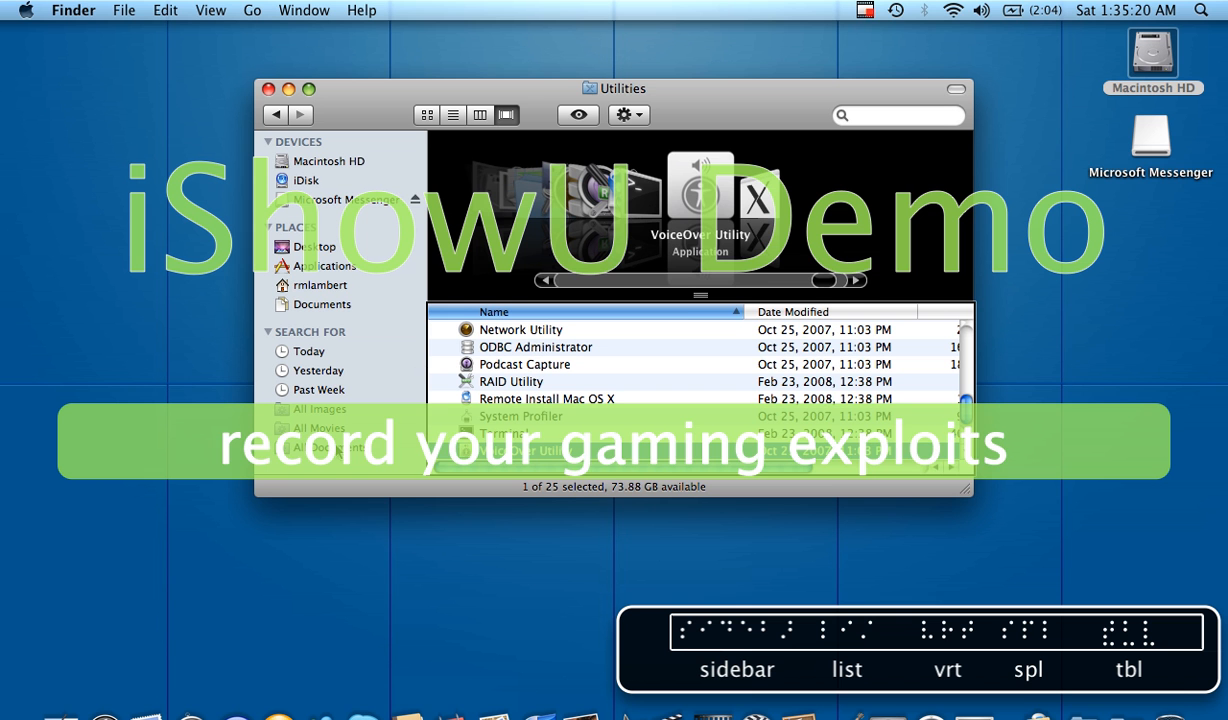
# Browse the Utilities folder items in the Finder window.
pyautogui.click(330, 399)
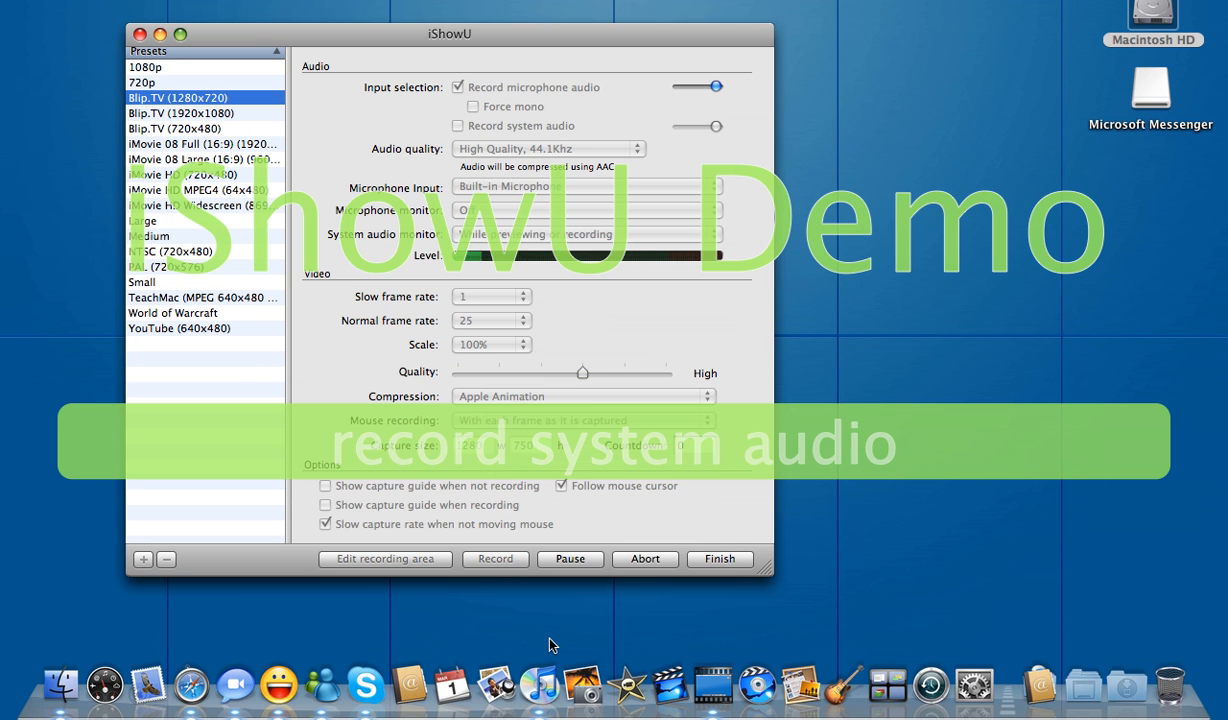
pyautogui.moveTo(670, 563)
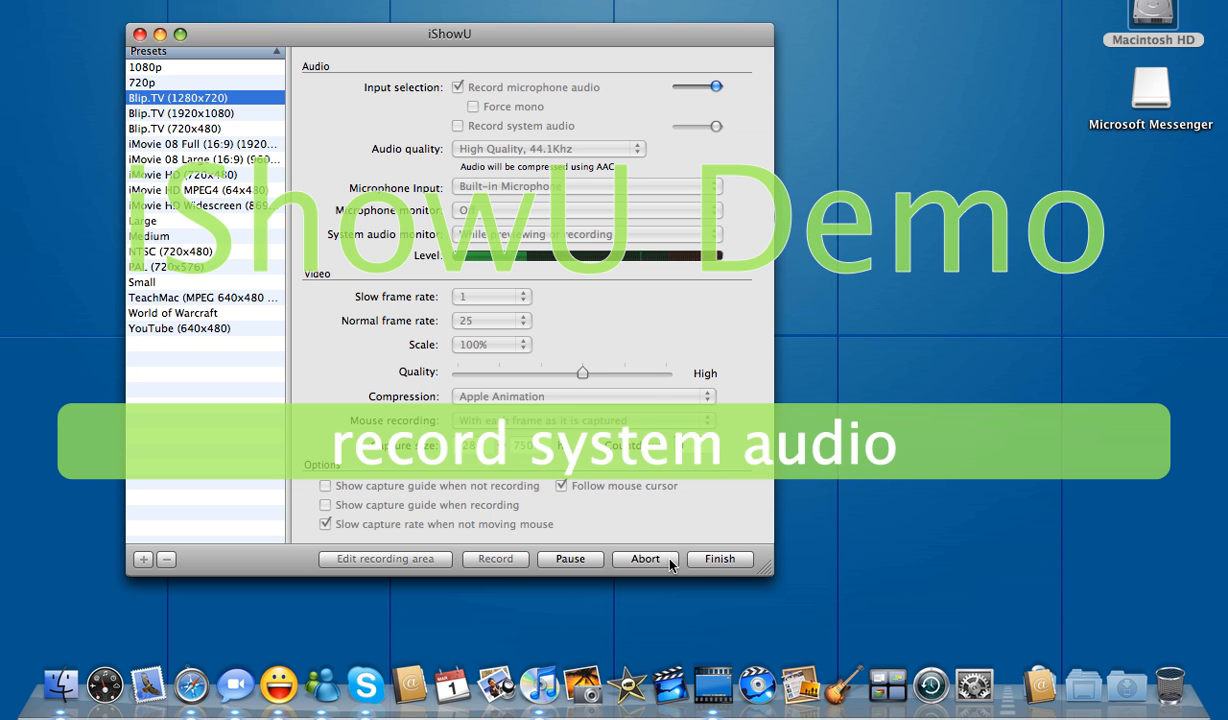